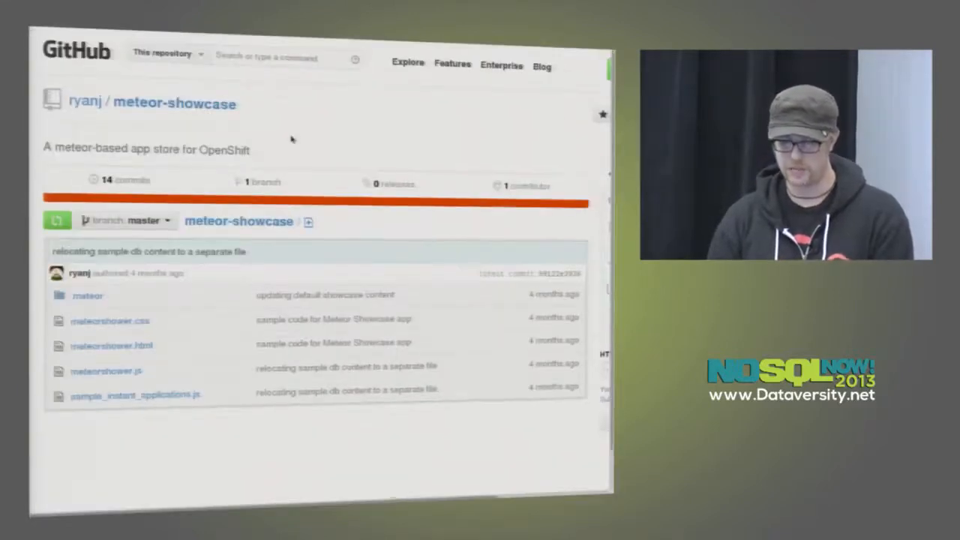
pyautogui.moveTo(324, 114)
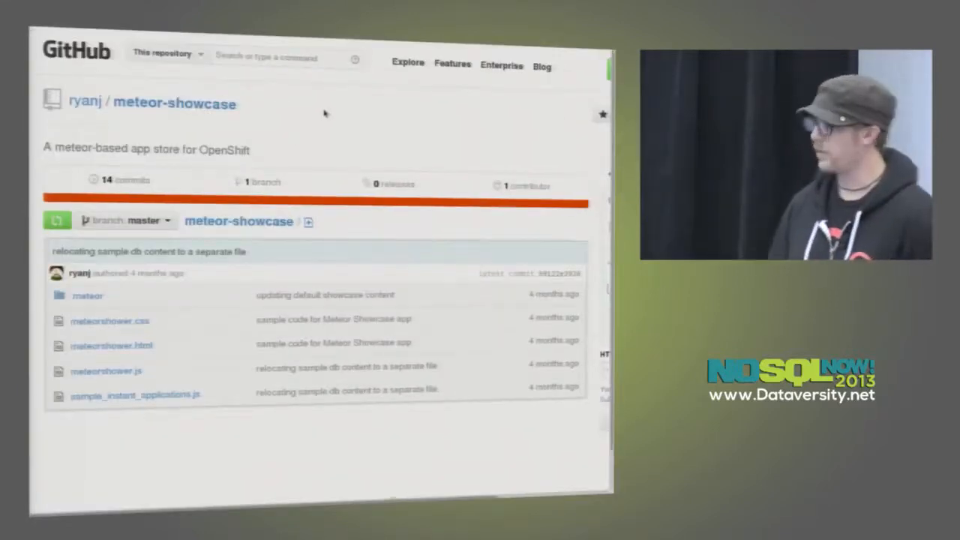
pyautogui.moveTo(144, 343)
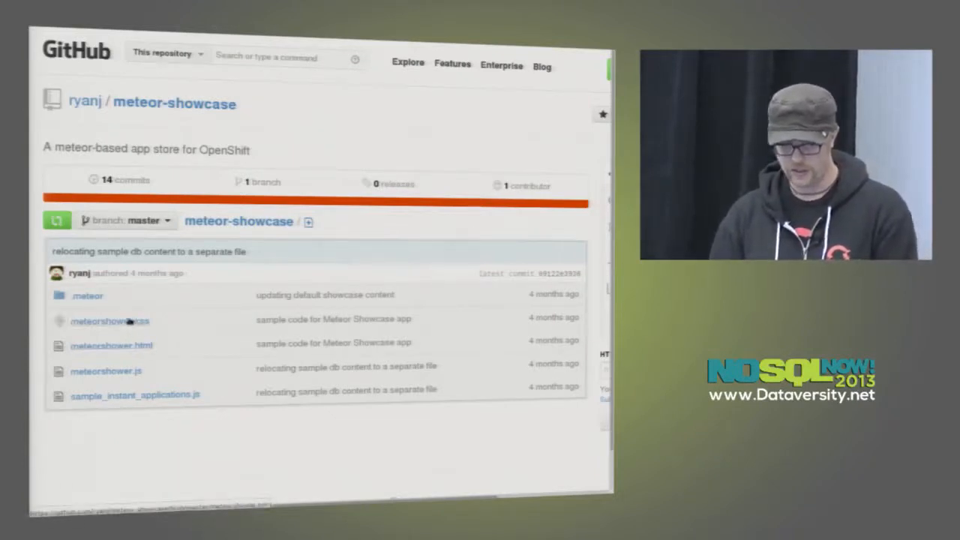
# - Open the meteorshower.css file from the meteor-showcase repository file list
pyautogui.click(110, 321)
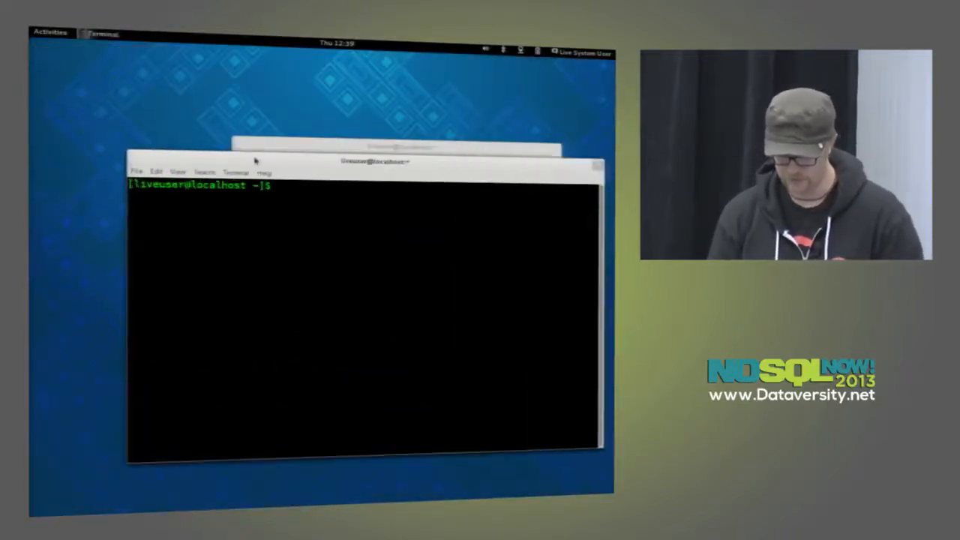
# - Type an 'mrt add' command in the terminal to add the bootstrap package to the Meteor app
pyautogui.write('m')
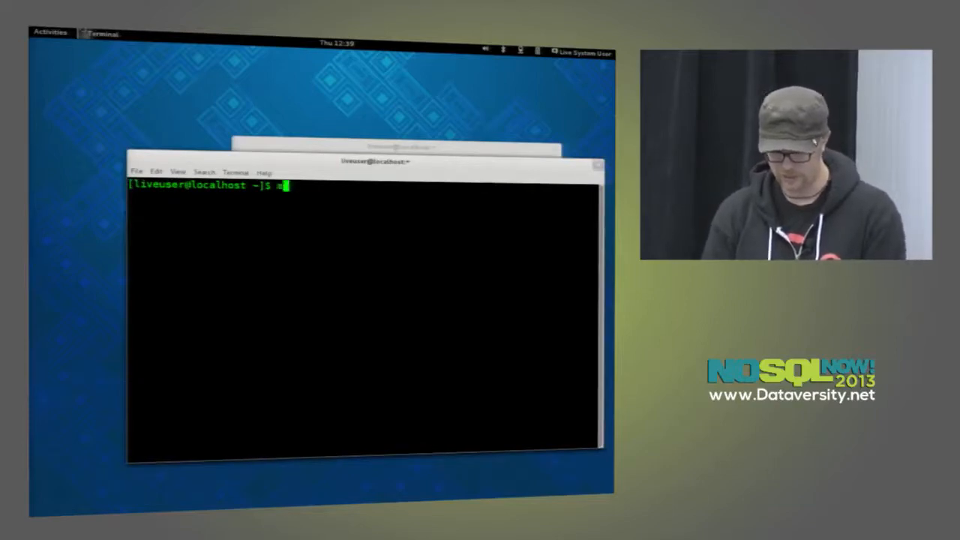
pyautogui.write('rt cr')
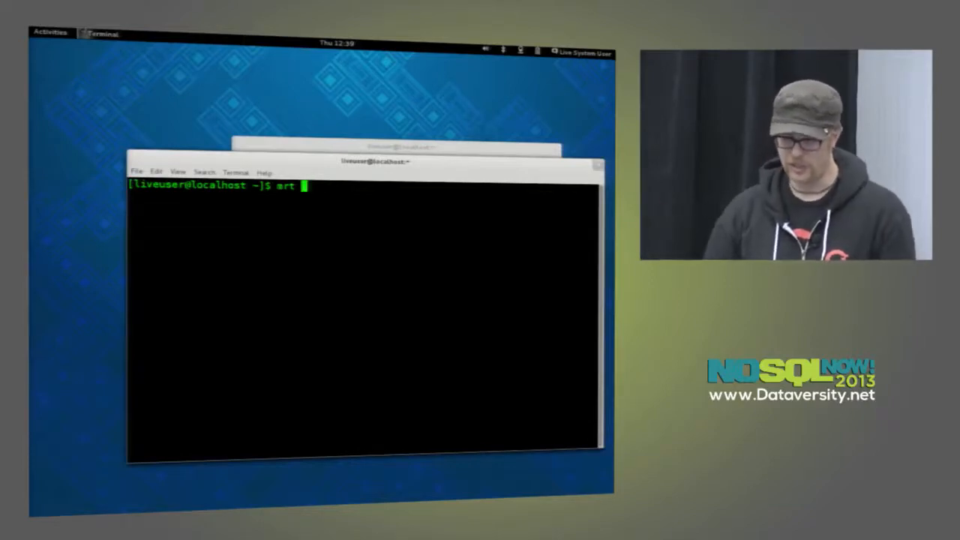
pyautogui.write('add')
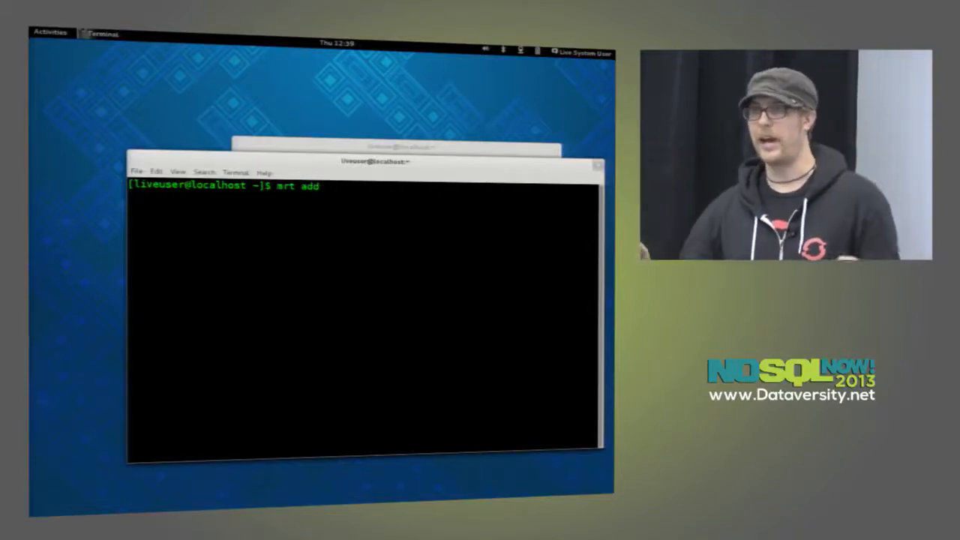
pyautogui.write('" "')
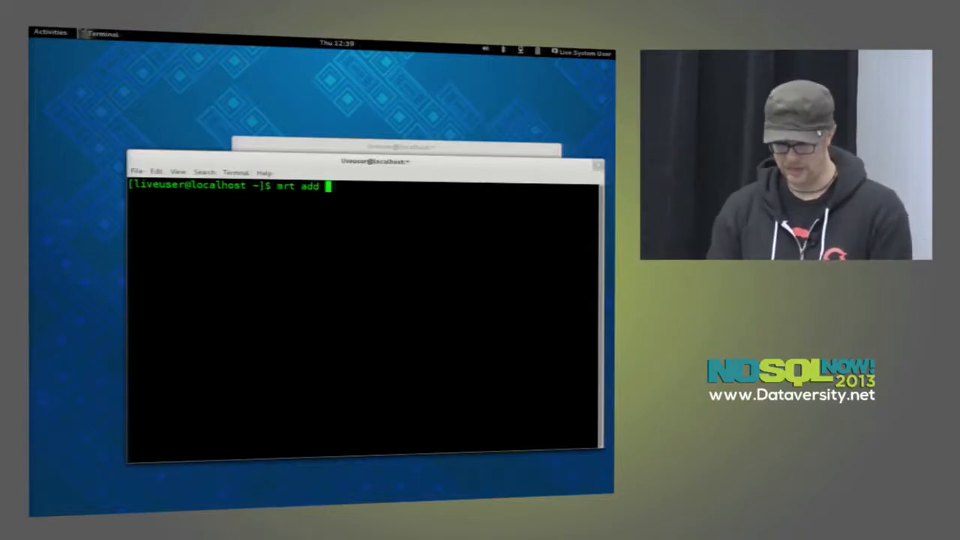
pyautogui.write('jquer')
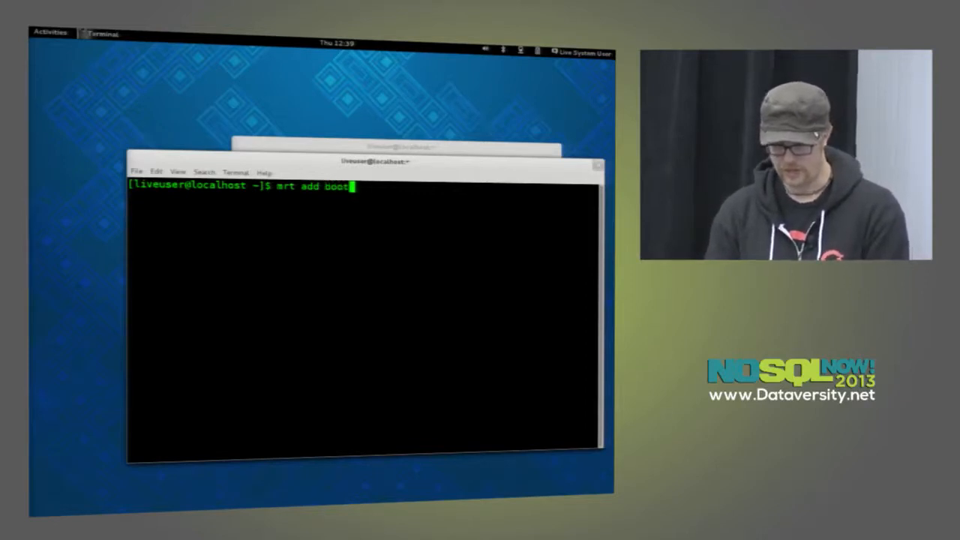
pyautogui.write('strap')
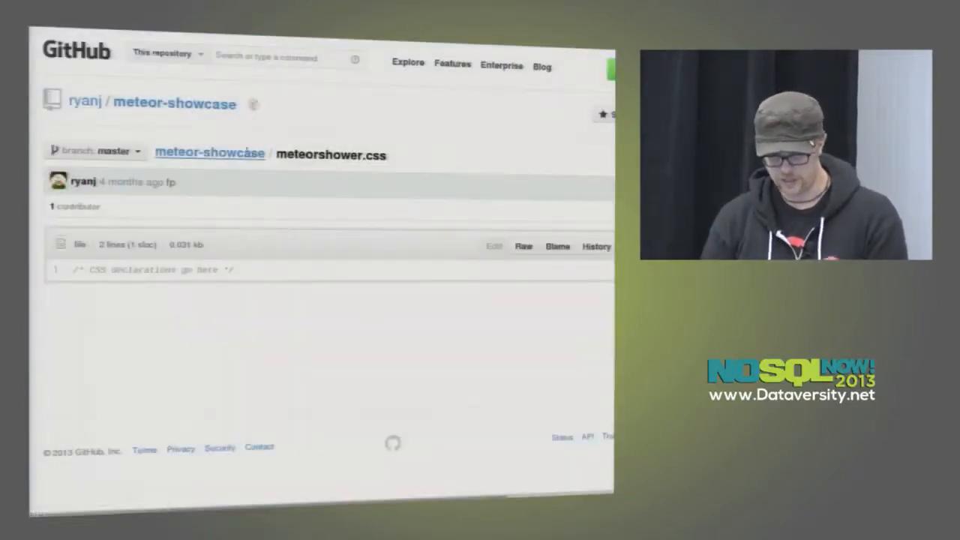
# - Return to the meteor-showcase file list on GitHub and open meteorshower.html
pyautogui.click(210, 153)
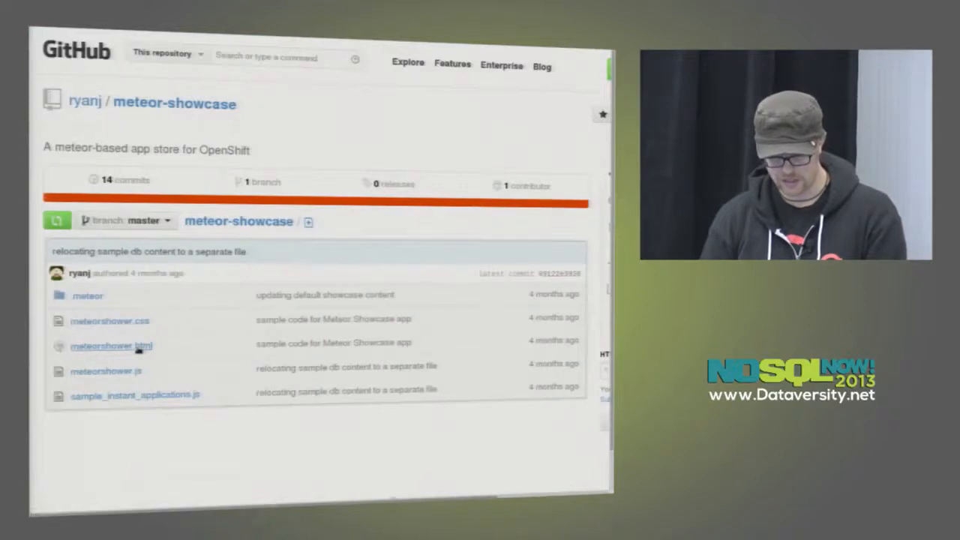
pyautogui.click(111, 345)
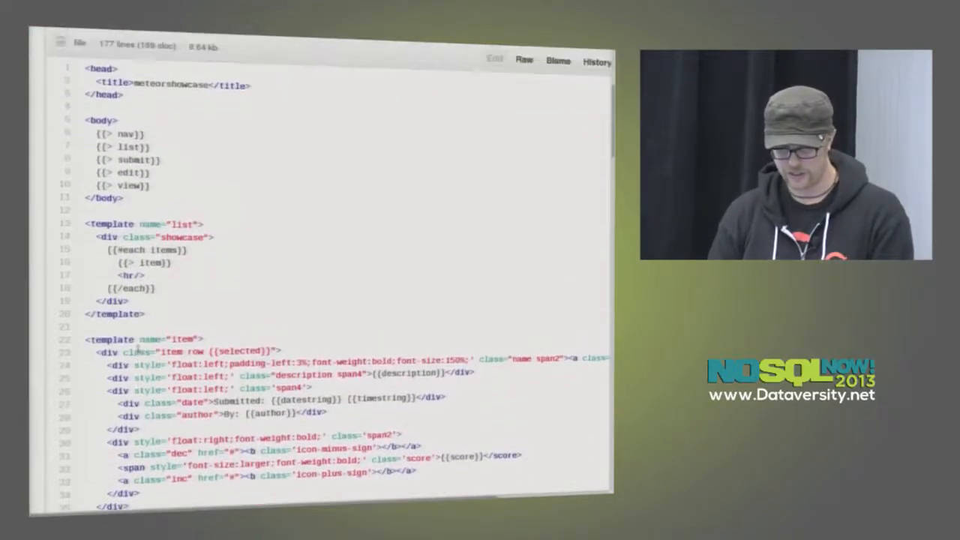
# - Scroll down through the meteorshower.html template source
pyautogui.scroll(-3)
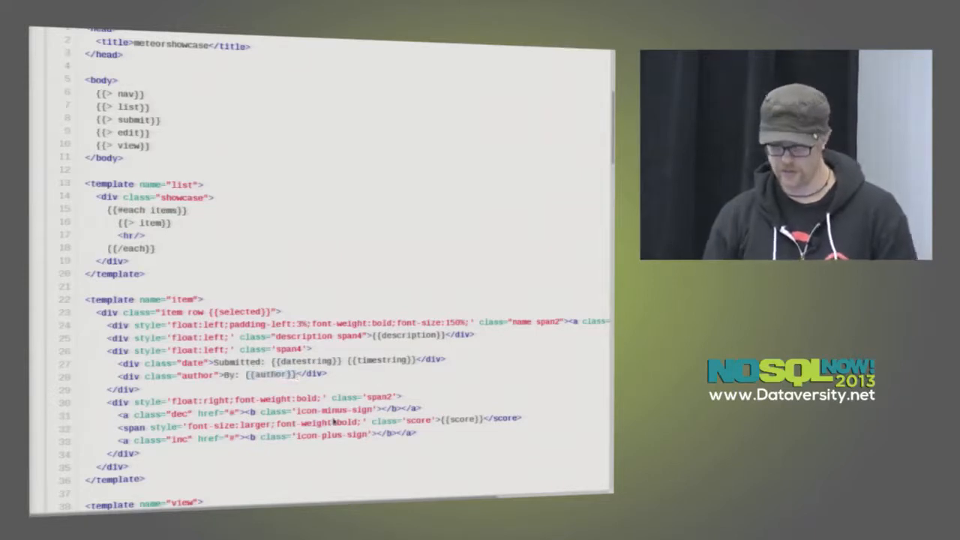
pyautogui.moveTo(279, 154)
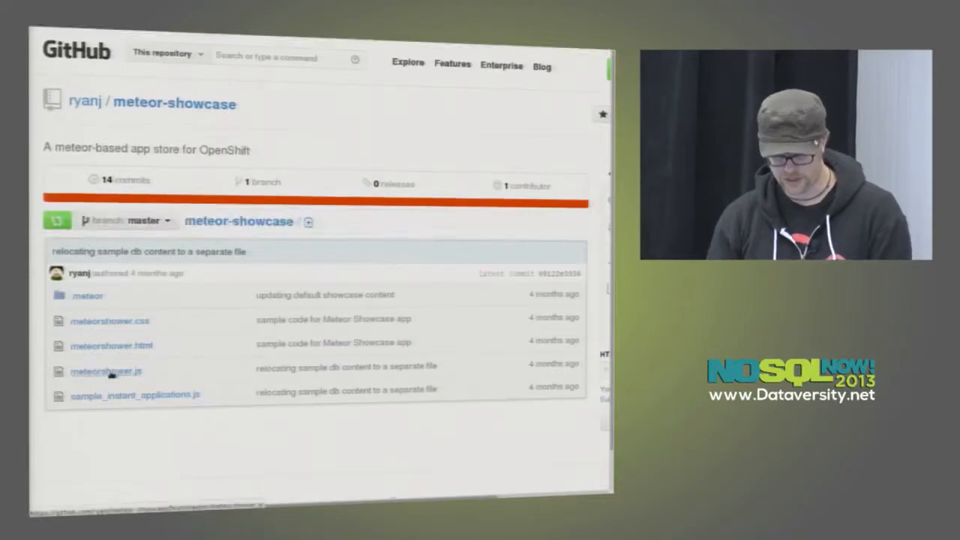
pyautogui.click(105, 370)
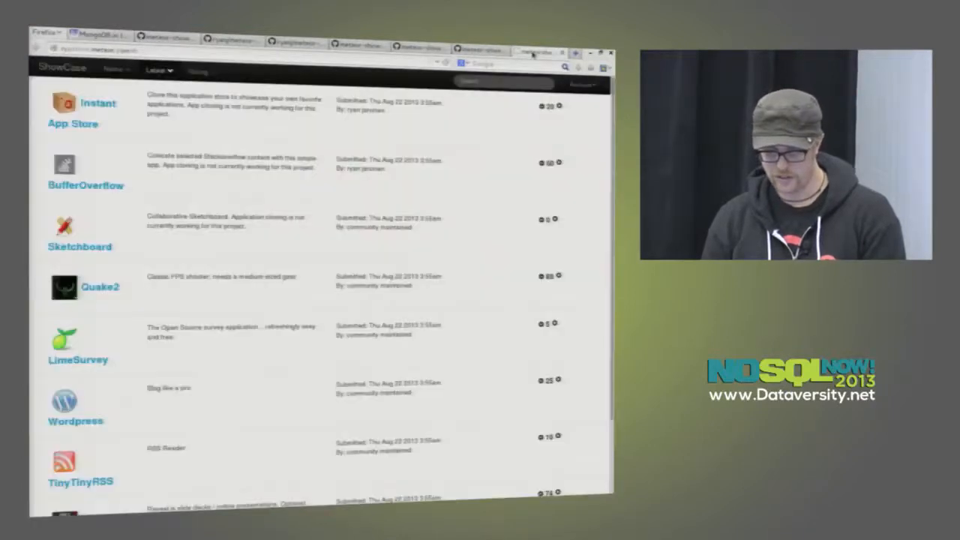
# - Switch the ShowCase list to latest-submitted order, then sort it by rating
pyautogui.scroll(-3)
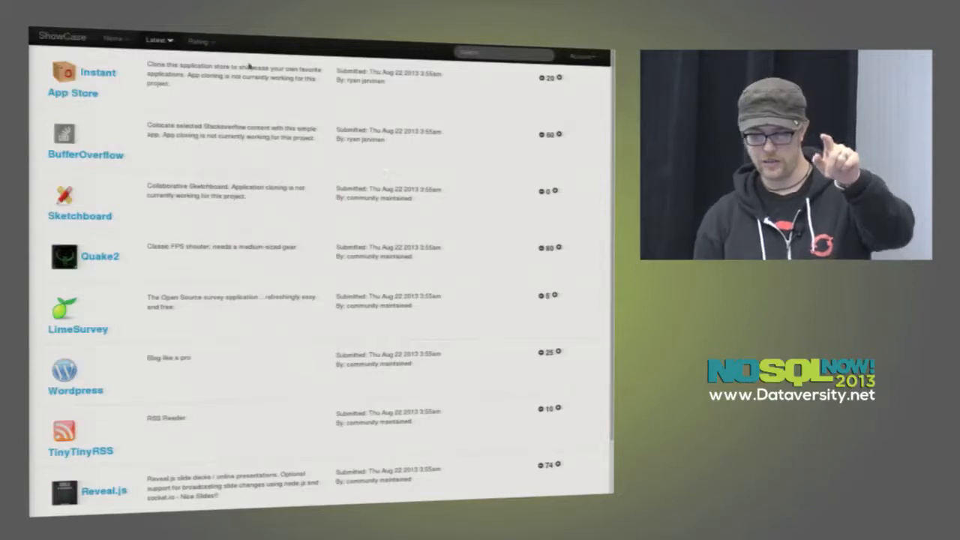
pyautogui.click(198, 41)
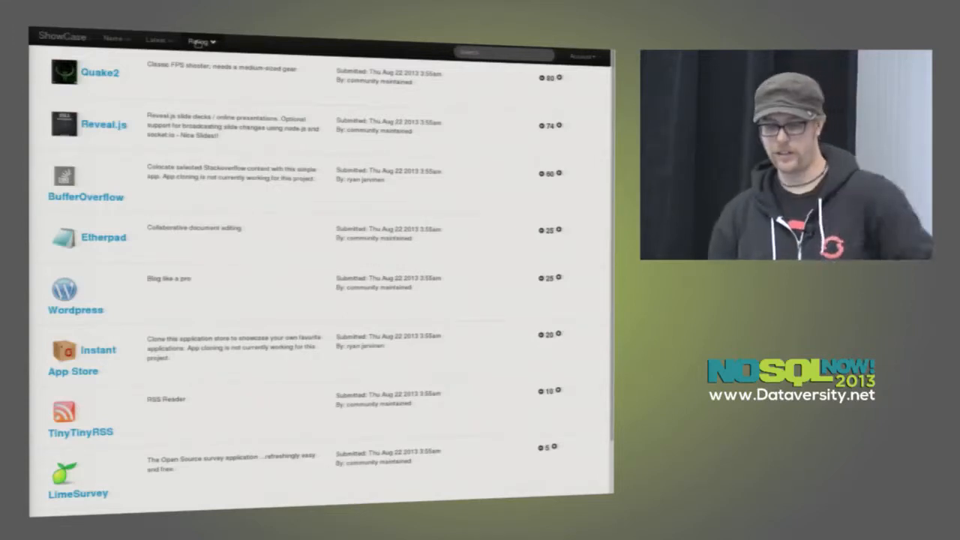
pyautogui.click(198, 39)
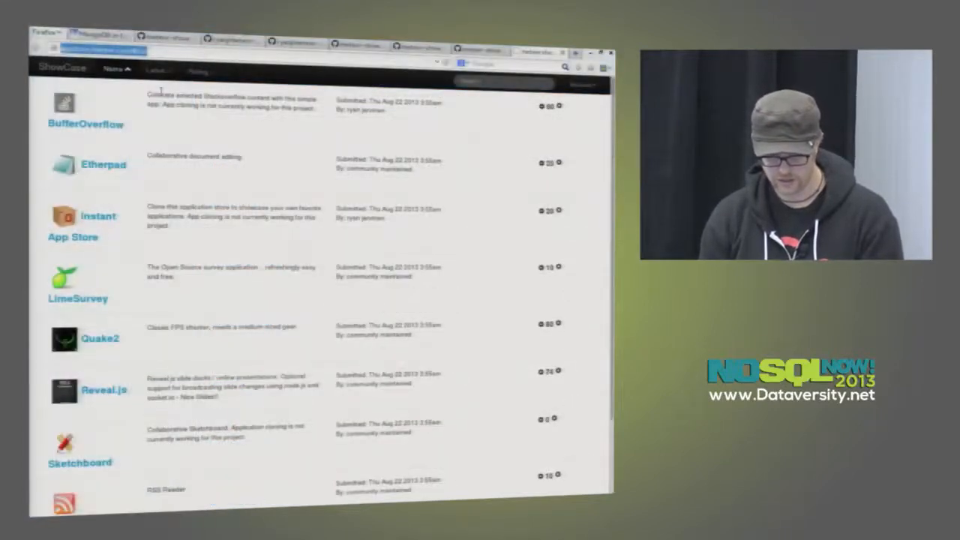
# - Sort the ShowCase applications alphabetically by name, BufferOverflow through Sketchboard
pyautogui.click(198, 72)
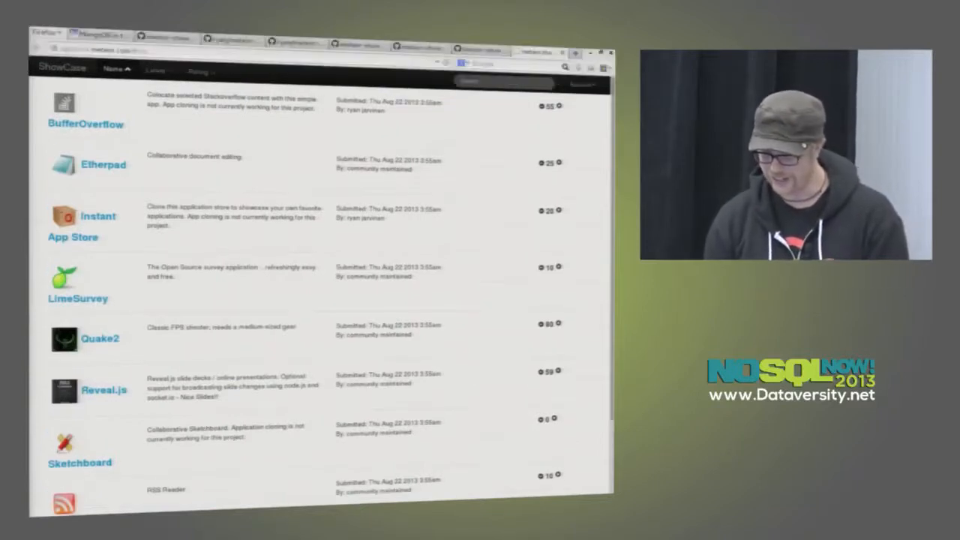
# - Dismiss the bookmarks menu and open Firefox developer tools (F12) on the ShowCase page
pyautogui.click(603, 66)
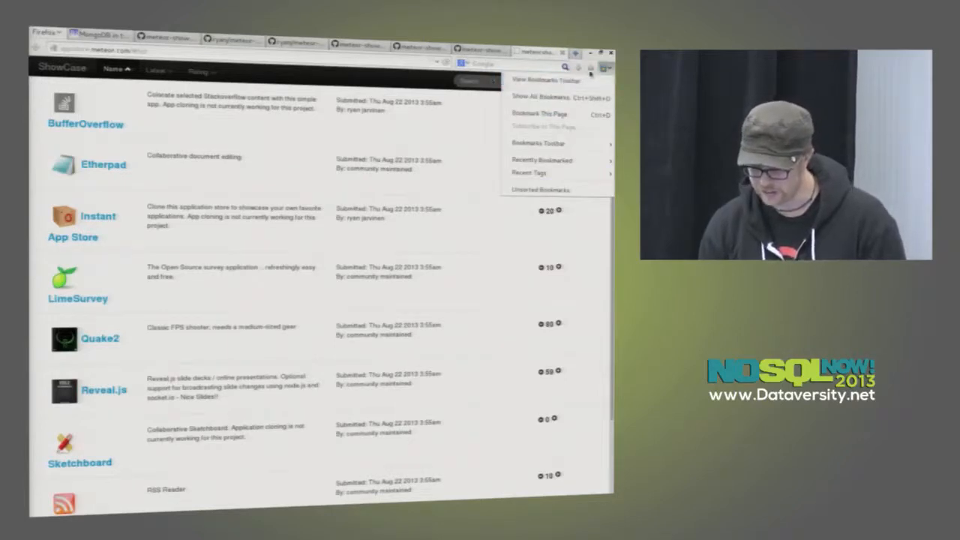
pyautogui.click(453, 135)
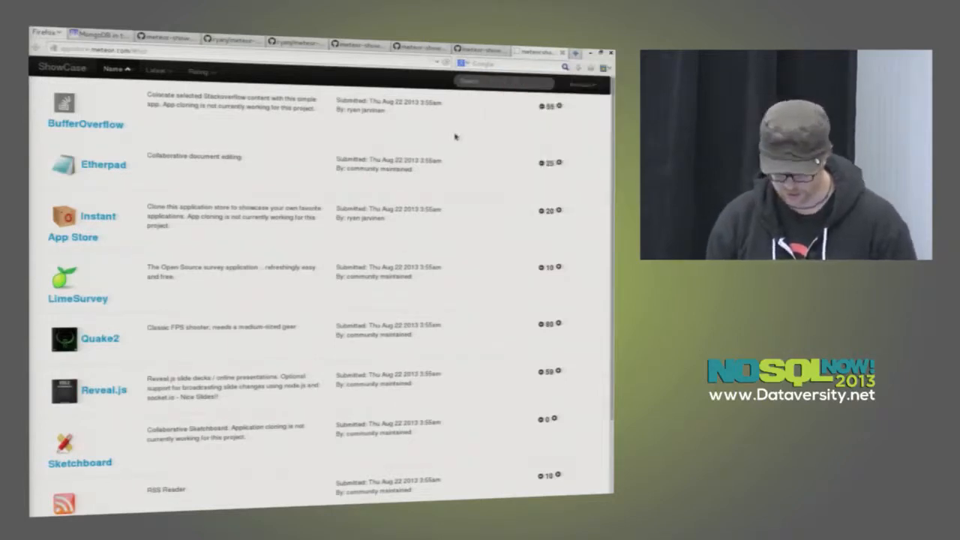
pyautogui.press('F12')
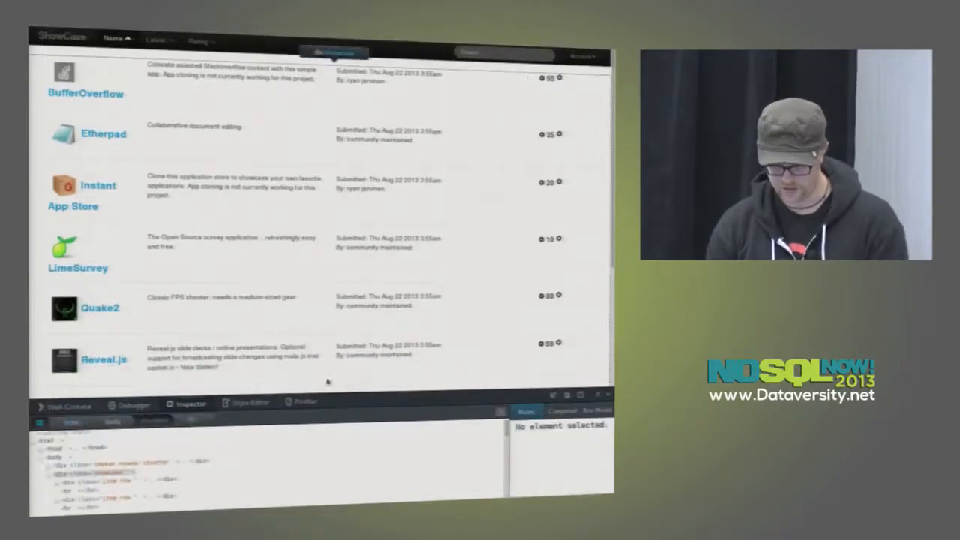
pyautogui.click(306, 402)
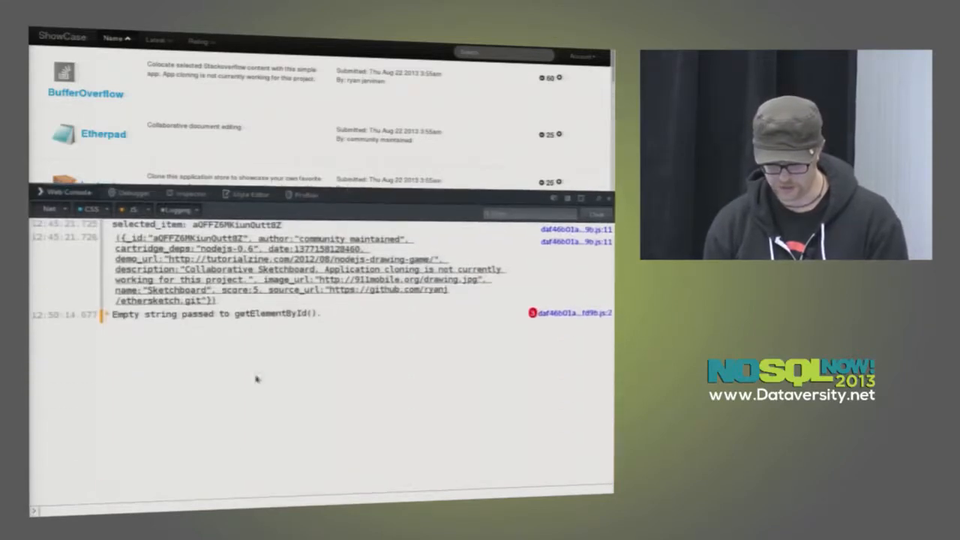
pyautogui.moveTo(346, 383)
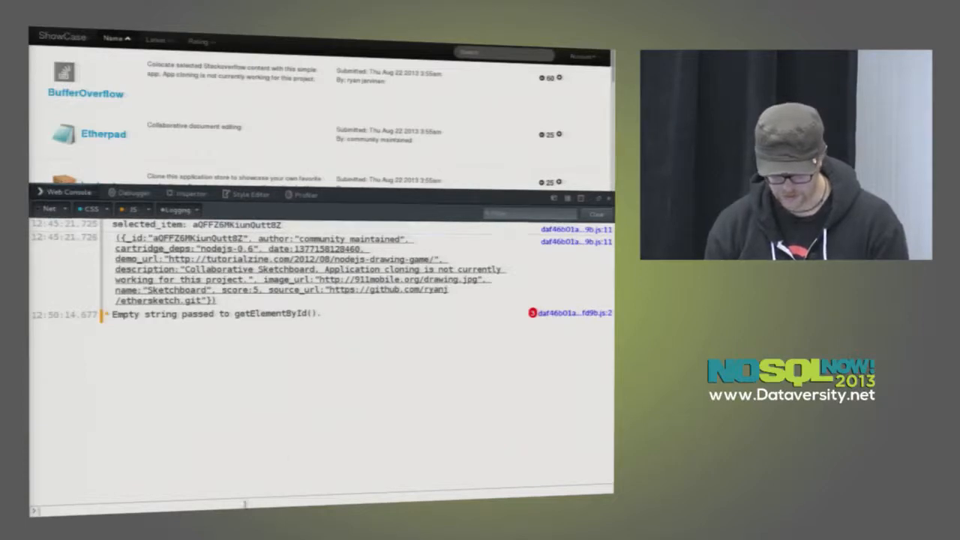
# - Evaluate db, Meteor.db. and Meteor.db.Showcase in the Web Console, each returning an error
pyautogui.write('db')
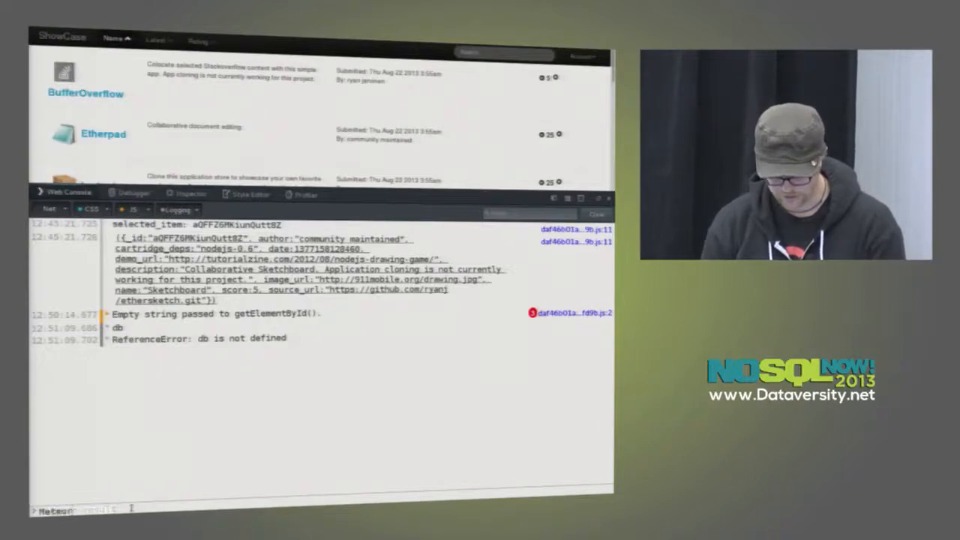
pyautogui.write('db.')
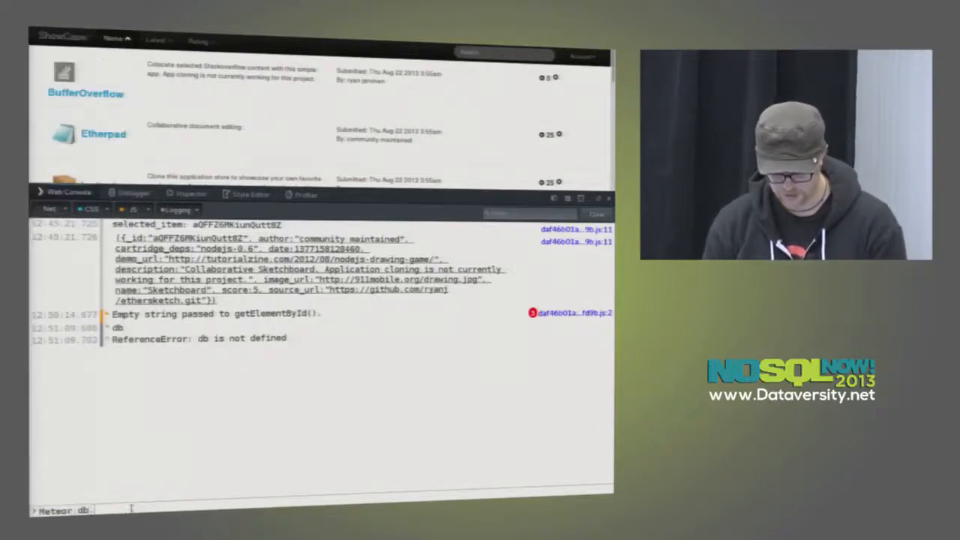
pyautogui.write('3')
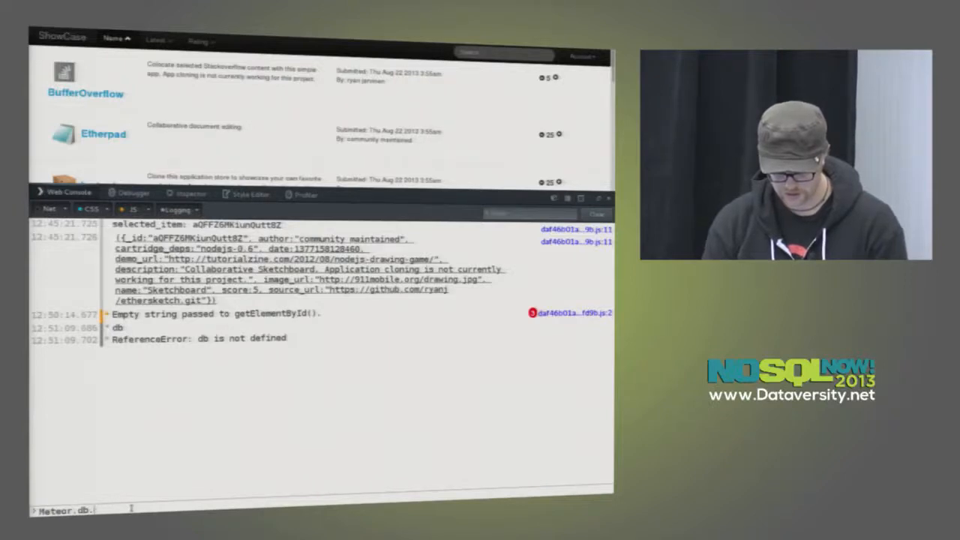
pyautogui.press('Return')
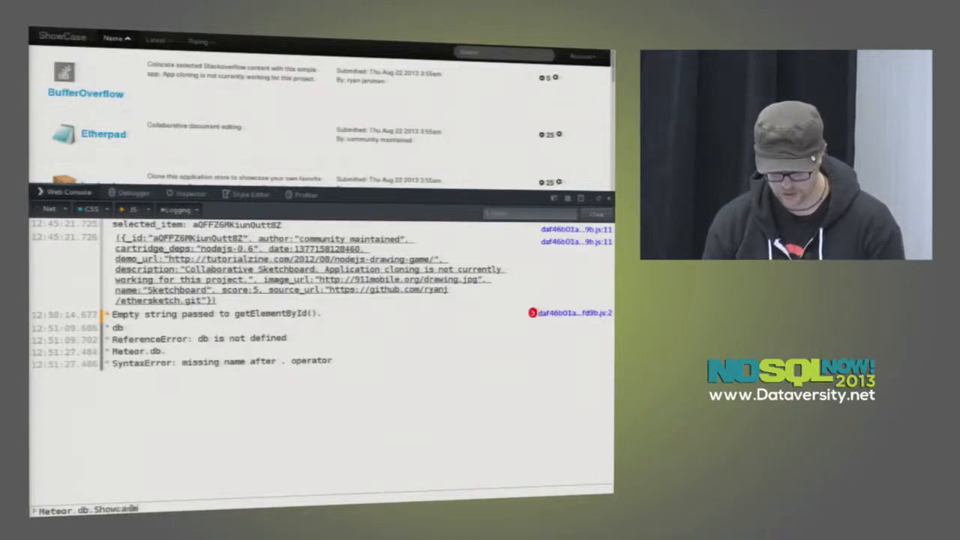
pyautogui.press('Return')
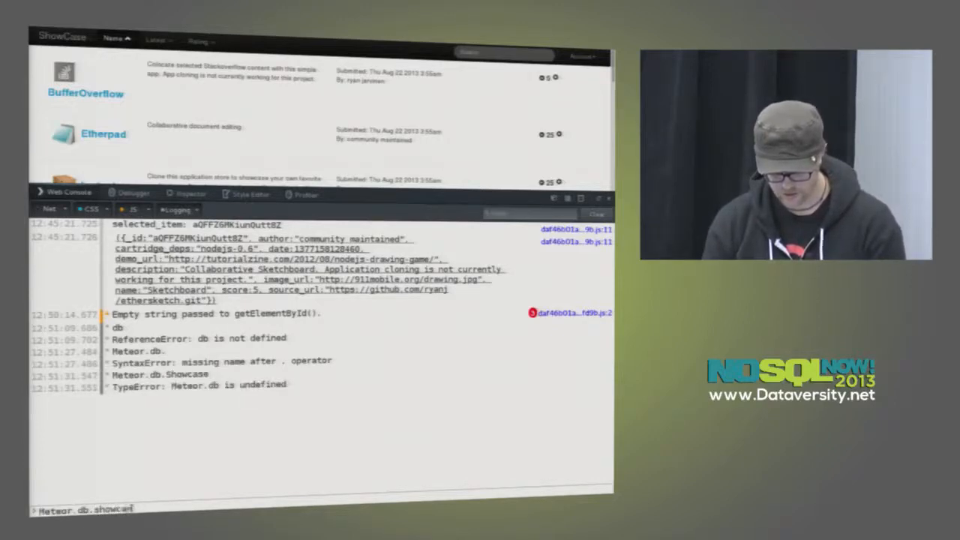
pyautogui.press('Return')
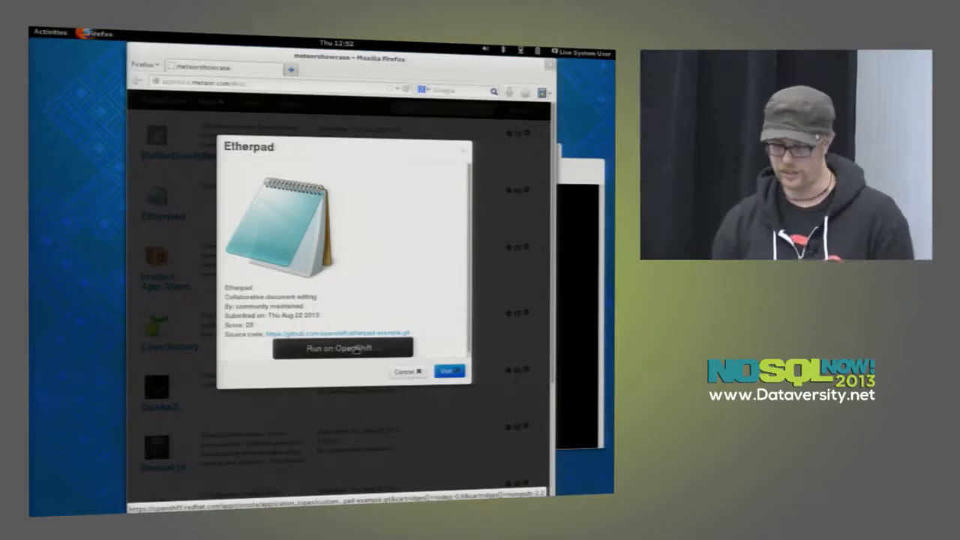
# - Close the Etherpad details dialog to return to the full ShowCase app list
pyautogui.click(403, 372)
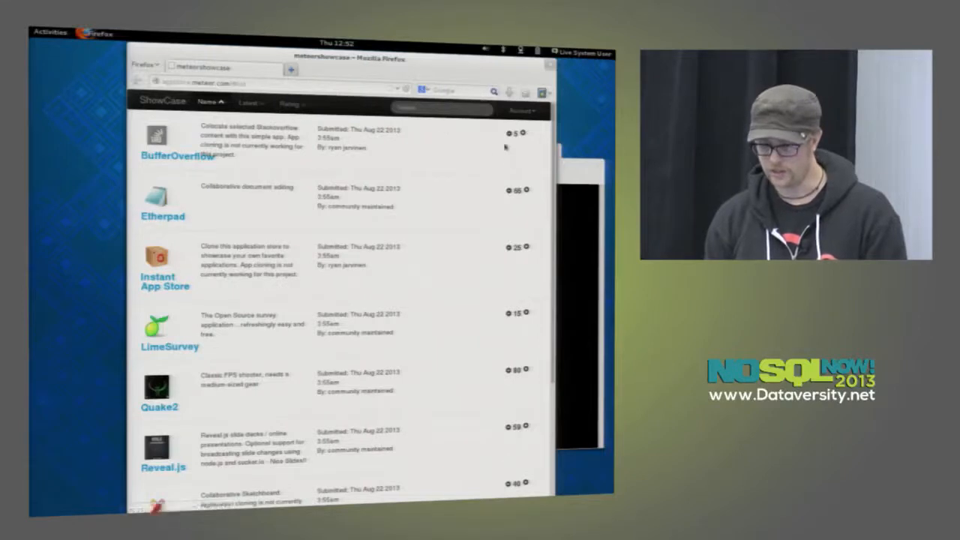
# - Sort the ShowCase apps by rating so Etherpad is listed first
pyautogui.click(288, 104)
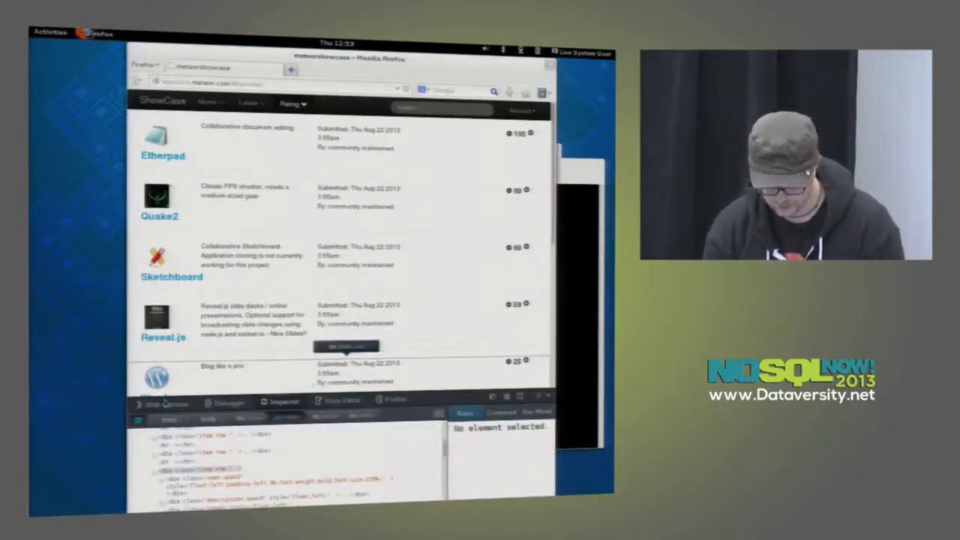
# - In the Console, read the fetched Etherpad record's score of 75 via a.score
pyautogui.click(166, 399)
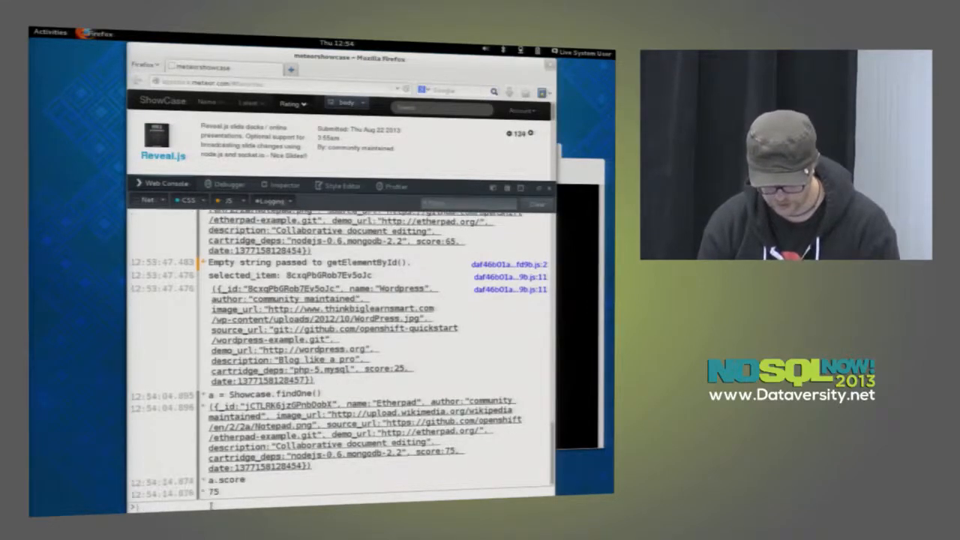
pyautogui.write('a.score')
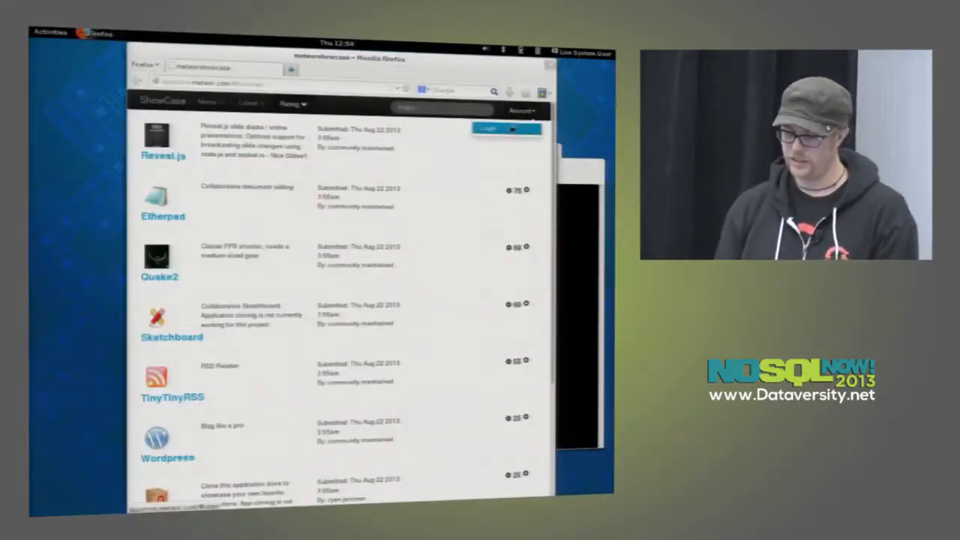
# - Choose Login from the ShowCase Account dropdown to bring up the GitHub sign-in window
pyautogui.click(488, 129)
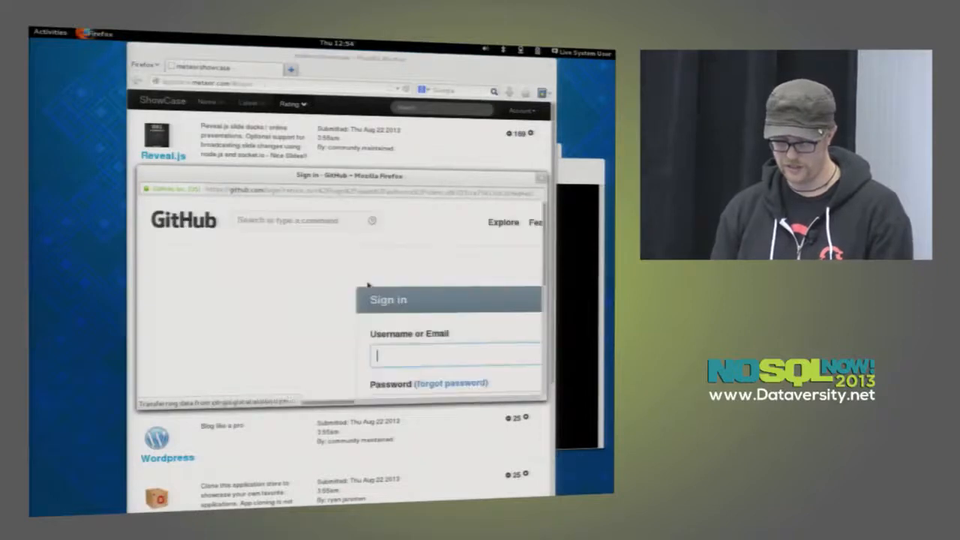
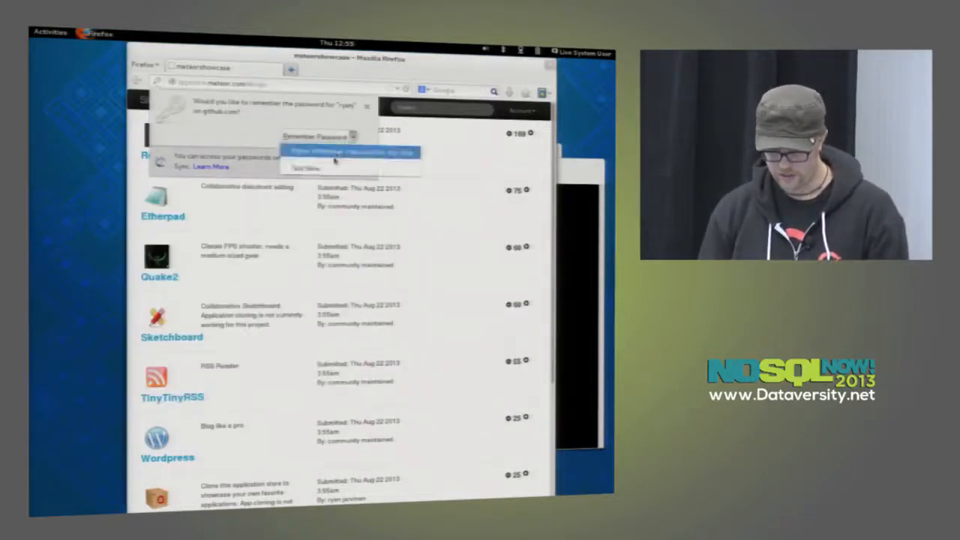
# - Sign in to GitHub as 'ryanj' with the password and decline Firefox's offer to remember it
pyautogui.click(366, 105)
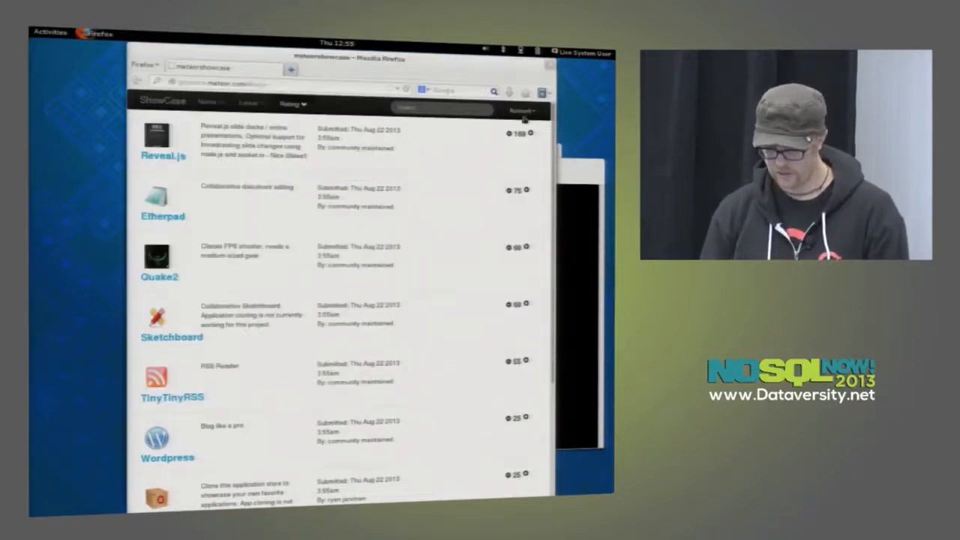
# - Vote on apps such as Etherpad and watch the counts climb, then reach the lower list entries
pyautogui.click(522, 111)
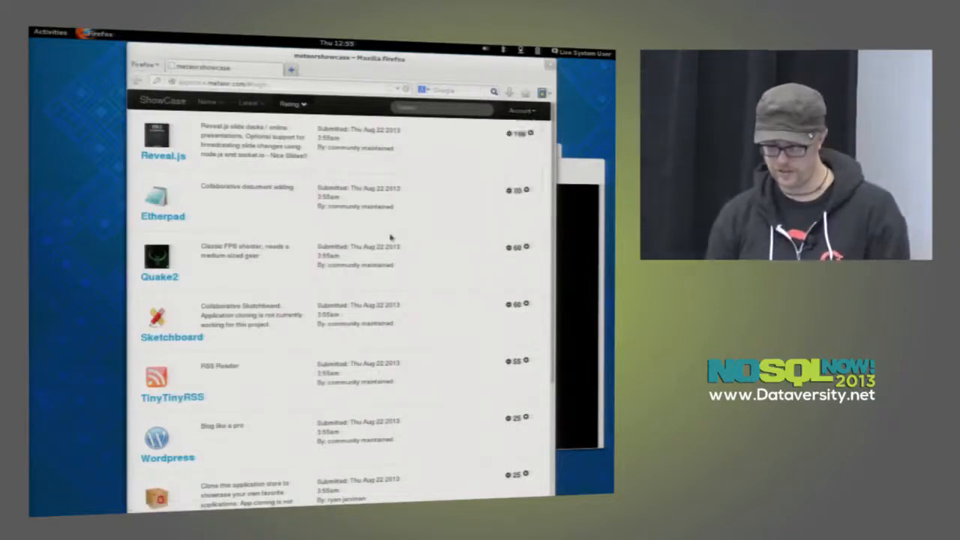
pyautogui.click(162, 202)
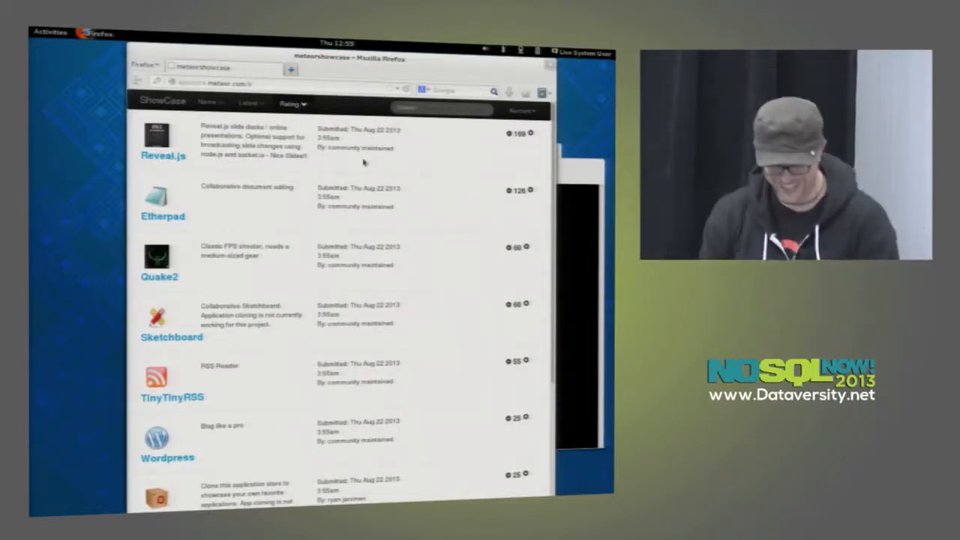
pyautogui.scroll(-3)
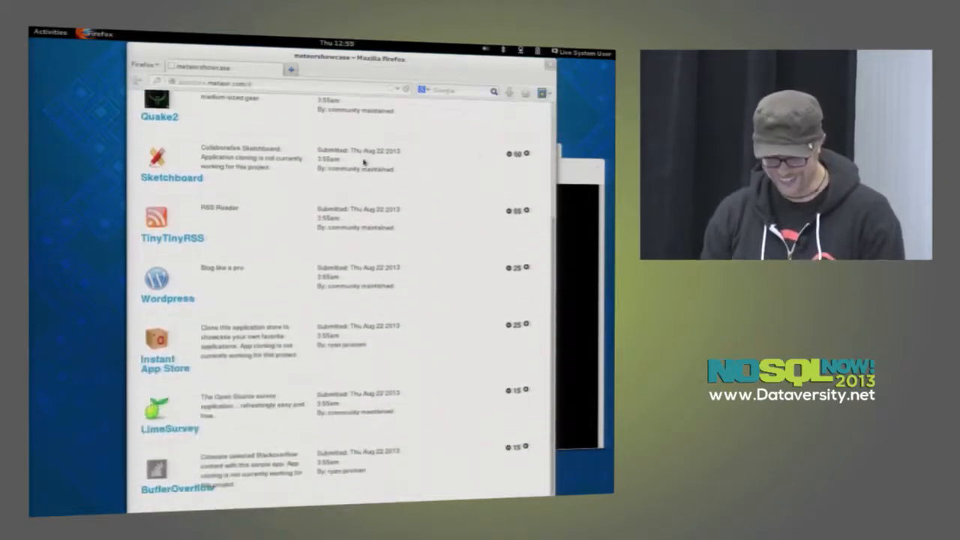
# - Scroll the ShowCase list to show Instant App Store and LimeSurvey
pyautogui.scroll(3)
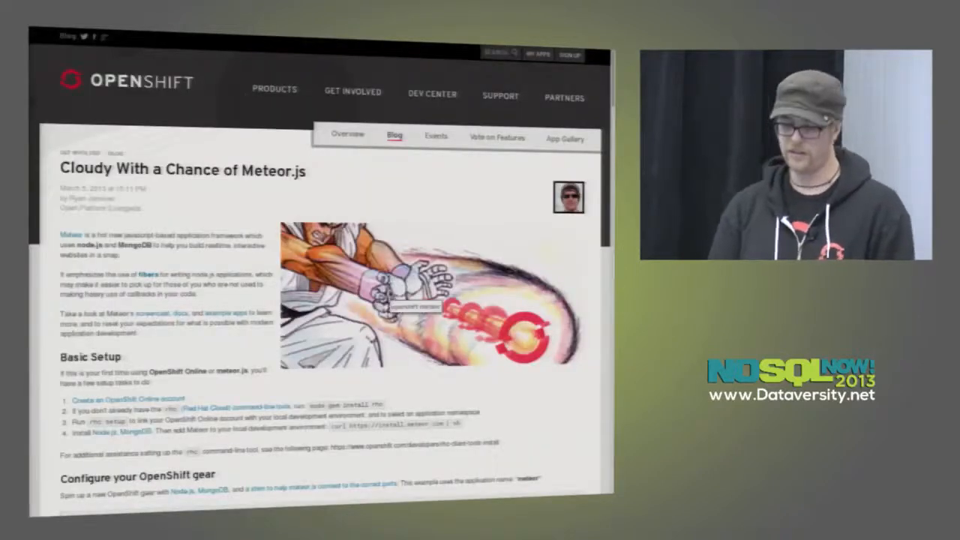
# - Scroll the Meteor.js post past Basic Setup to the example project and Bundle-and-merge steps
pyautogui.scroll(-3)
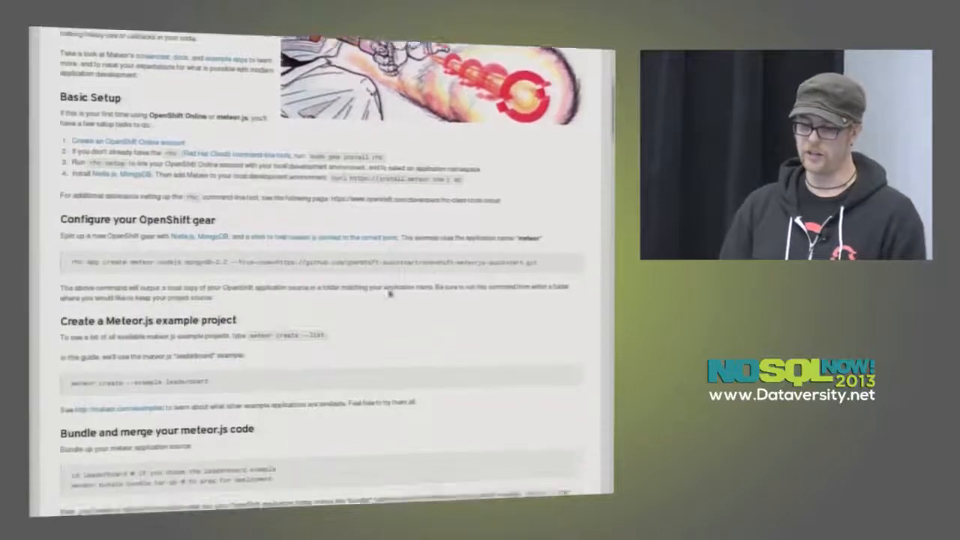
pyautogui.scroll(-3)
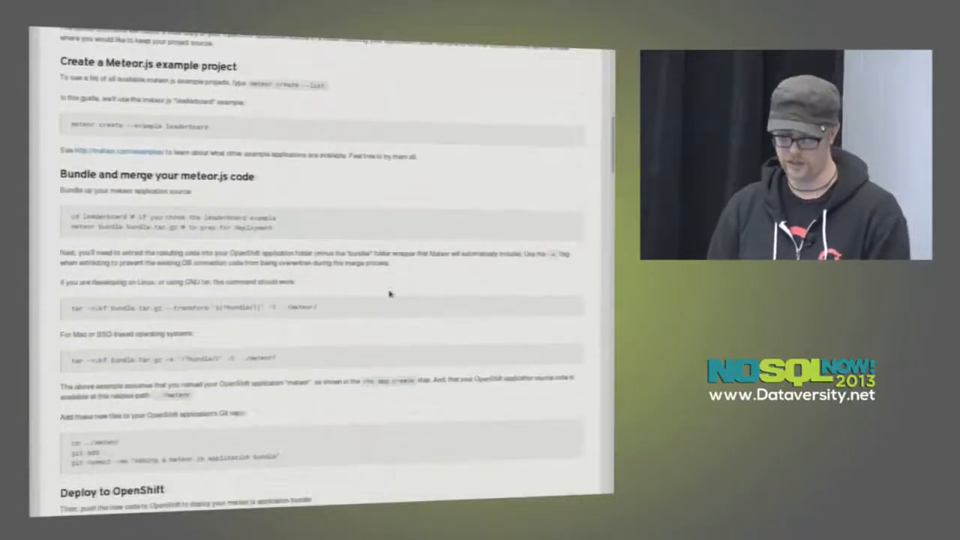